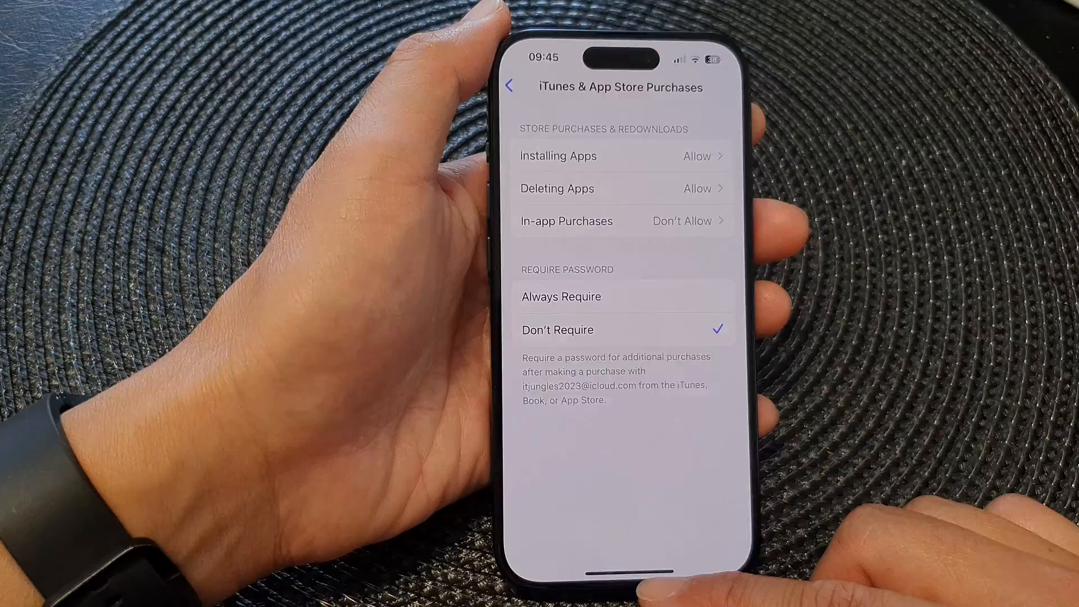
Step: Back out of the store purchase restrictions and leave Settings for the Home Screen
{"action": "left_click", "coordinate": [509, 86]}
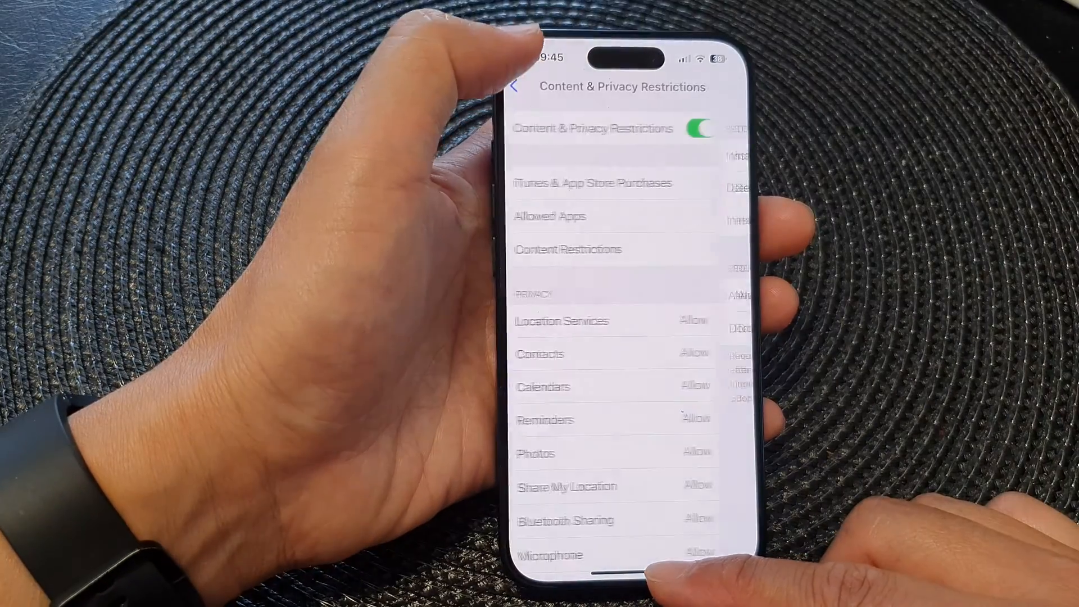
{"action": "left_click", "coordinate": [517, 86]}
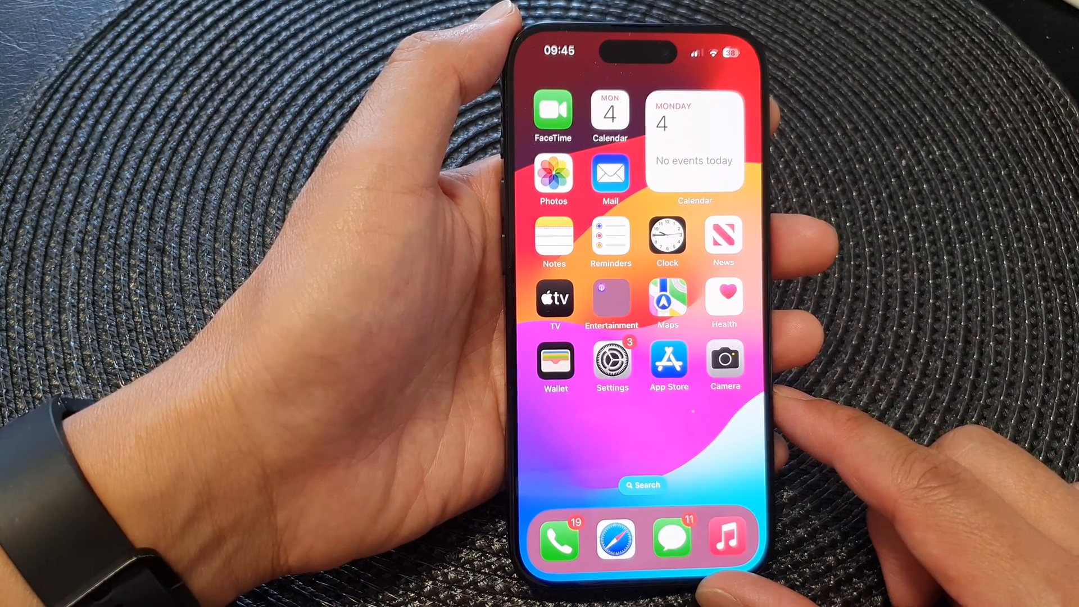
Step: Reopen Settings and go through Screen Time to Content & Privacy Restrictions
{"action": "left_click", "coordinate": [611, 364]}
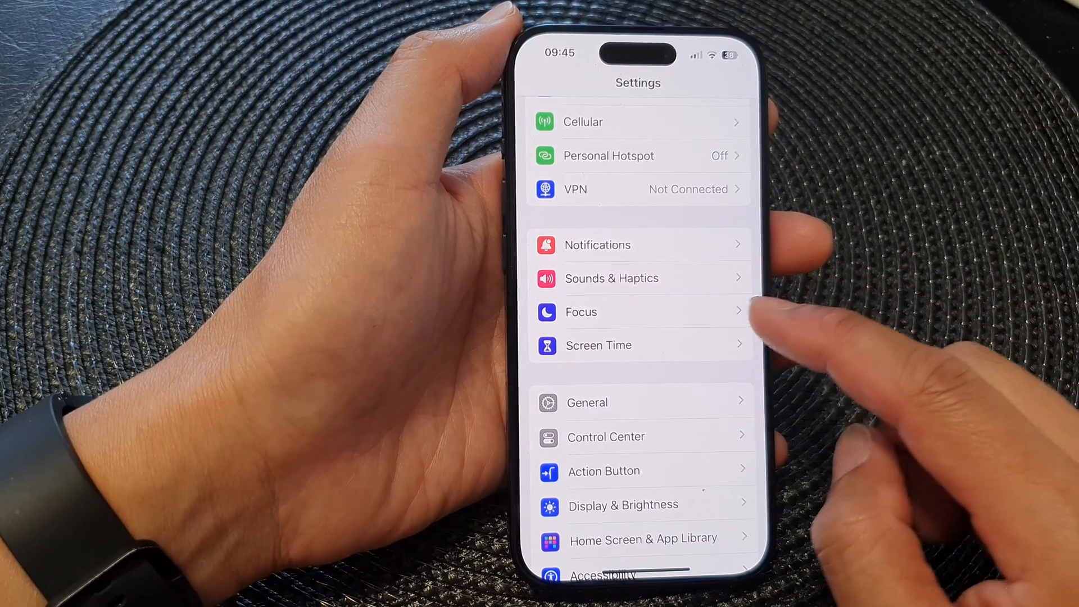
{"action": "left_click", "coordinate": [599, 346]}
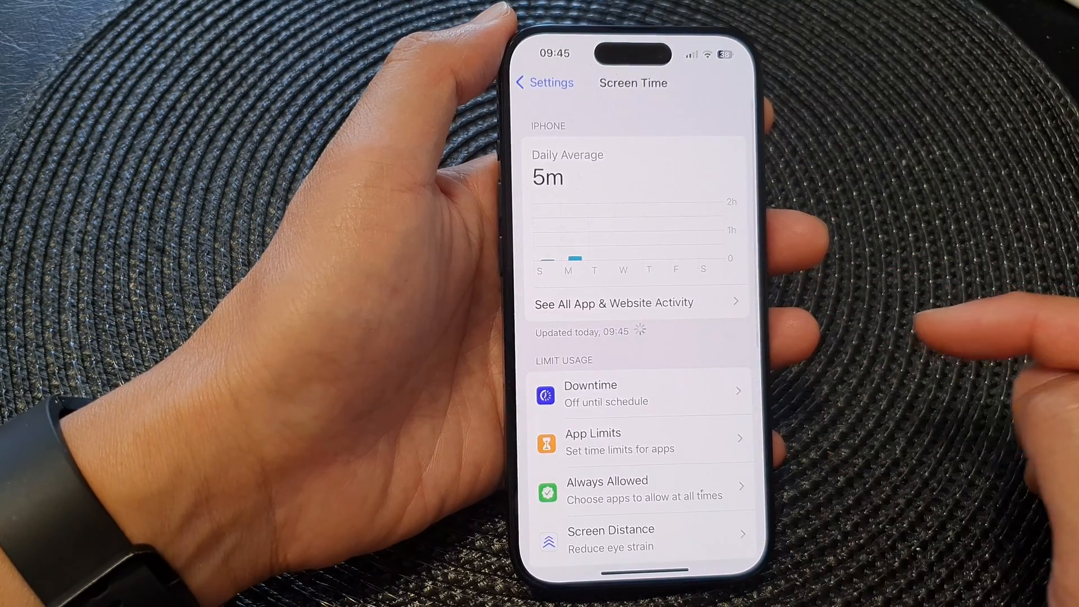
{"action": "scroll", "scroll_direction": "down", "scroll_amount": 3}
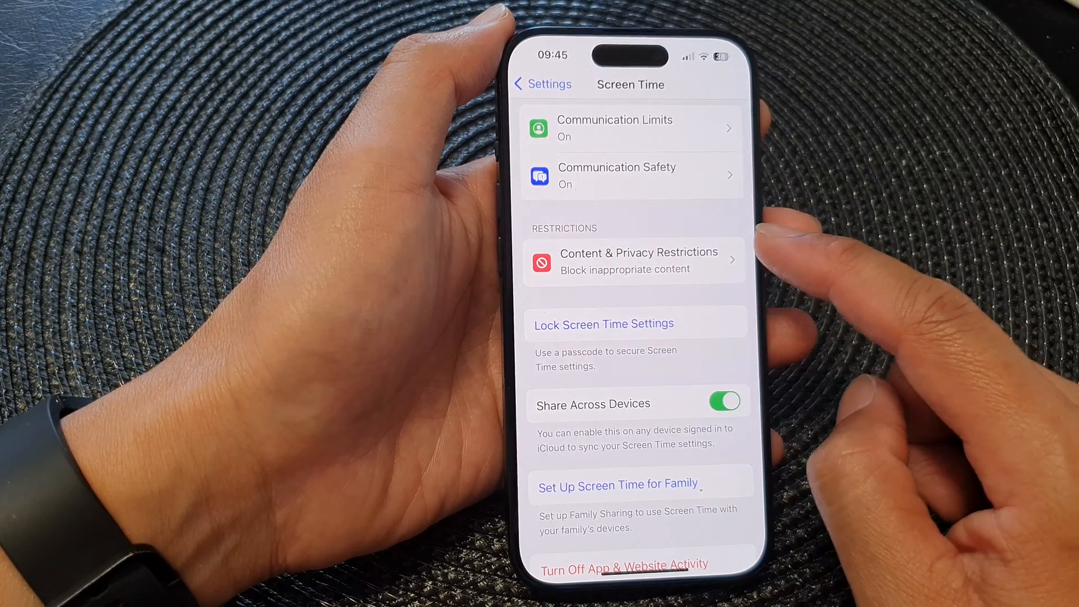
{"action": "left_click", "coordinate": [633, 260]}
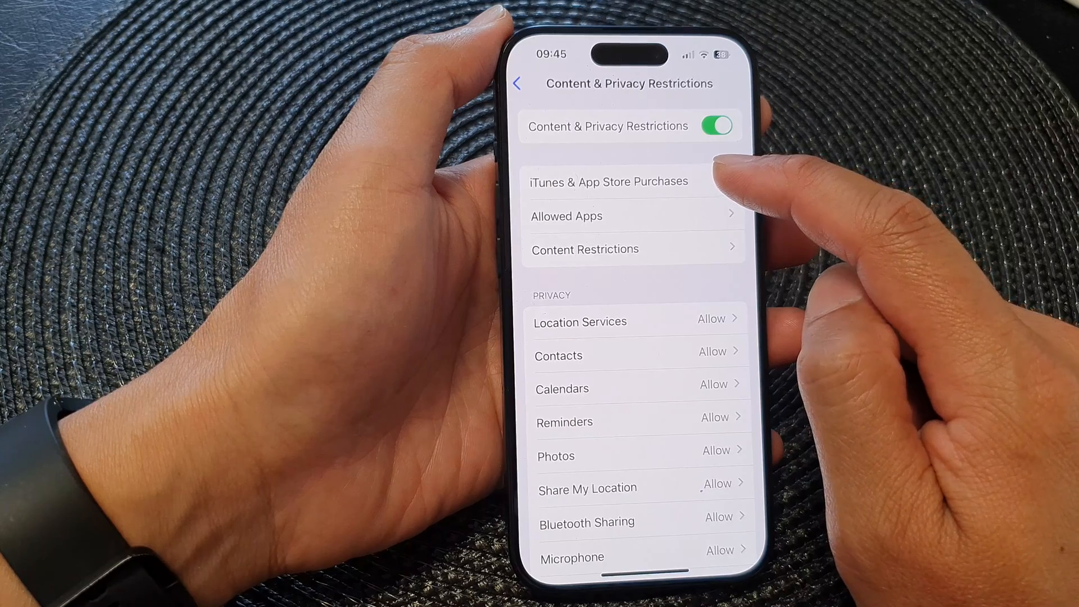
Step: Open iTunes & App Store Purchases, where In-app Purchases remains Don't Allow
{"action": "left_click", "coordinate": [608, 181]}
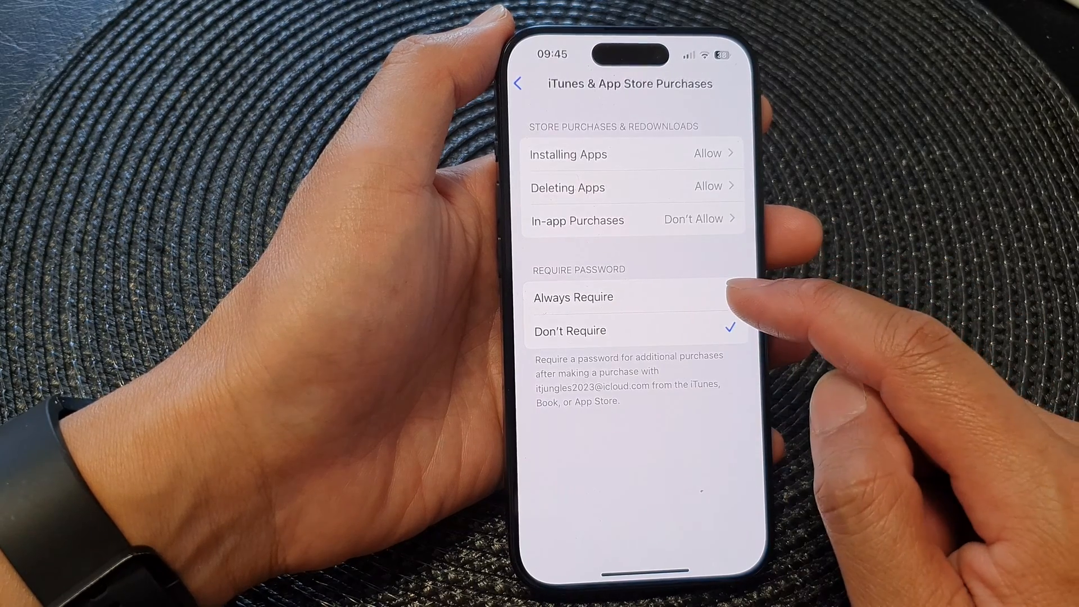
Step: Toggle Require Password between Always Require and Don't Require twice, ending on Don't Require
{"action": "left_click", "coordinate": [573, 297]}
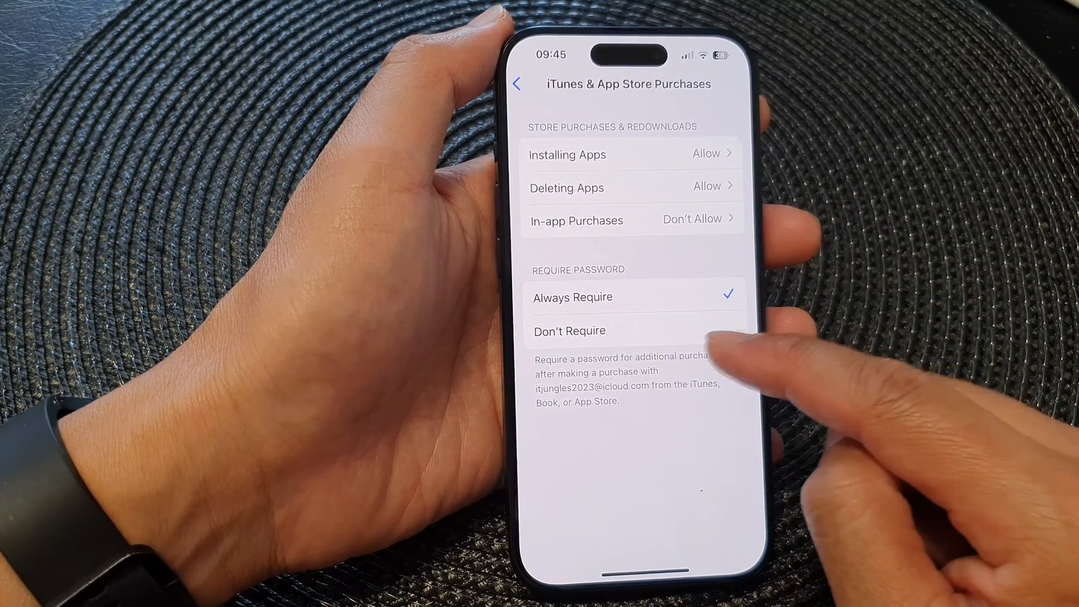
{"action": "left_click", "coordinate": [570, 332]}
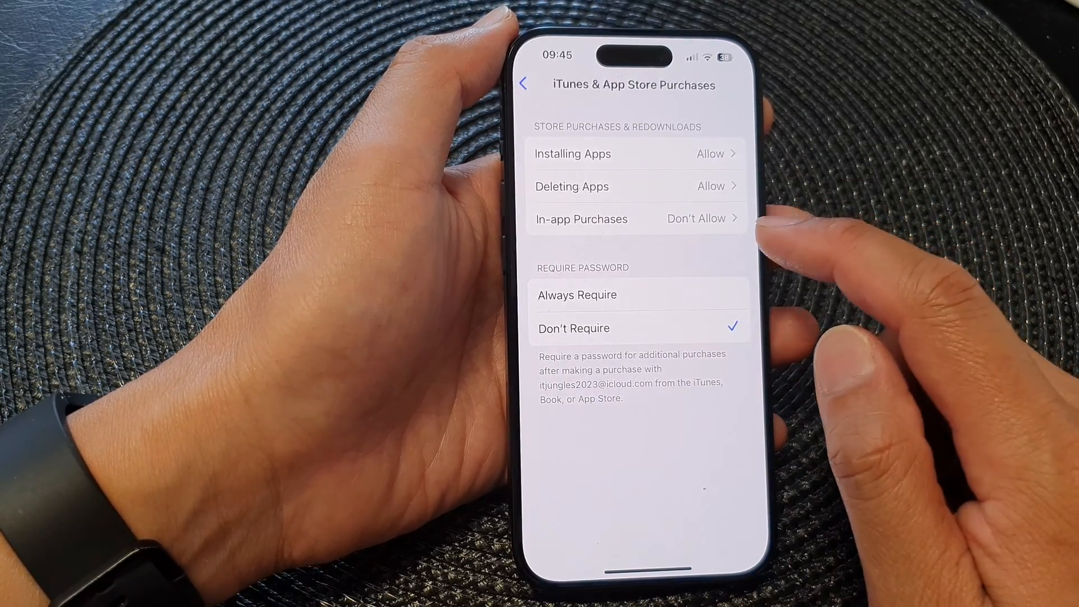
{"action": "left_click", "coordinate": [577, 295]}
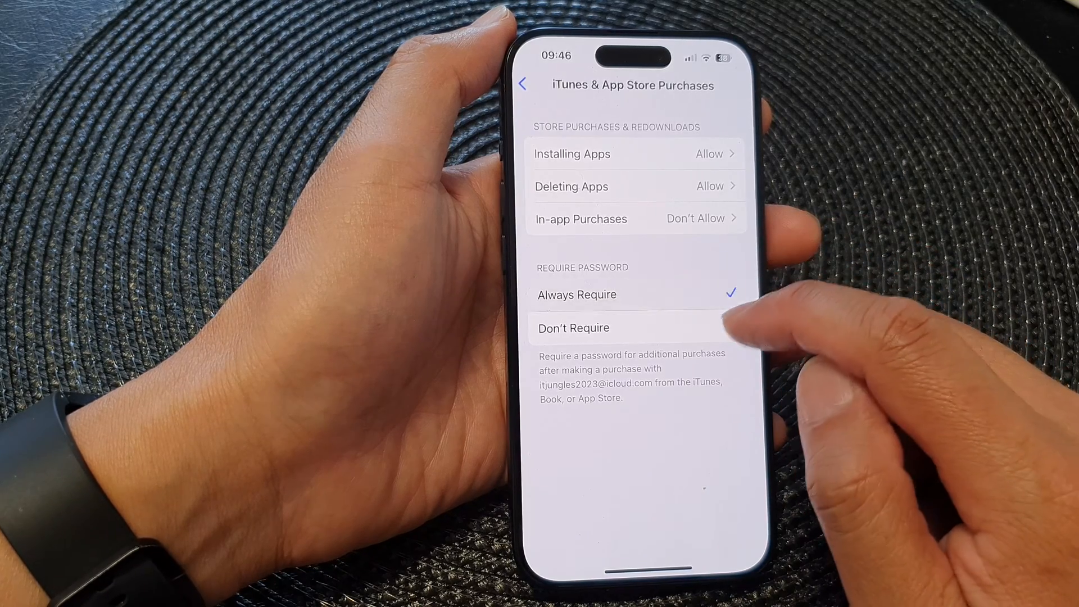
{"action": "left_click", "coordinate": [573, 328]}
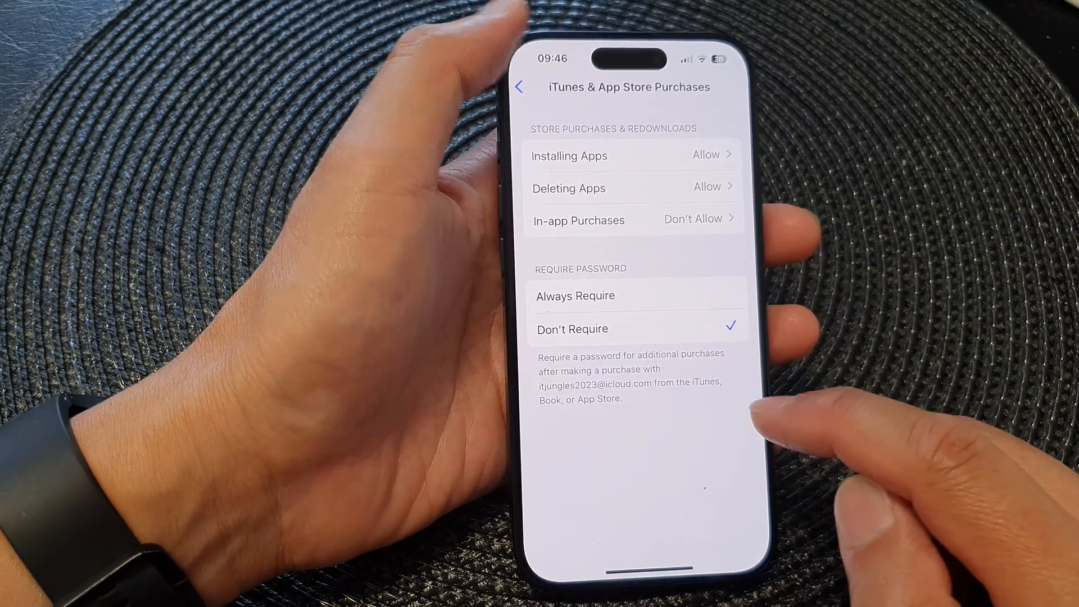
Step: Go back through Content & Privacy Restrictions to the main Settings list
{"action": "left_click", "coordinate": [520, 87]}
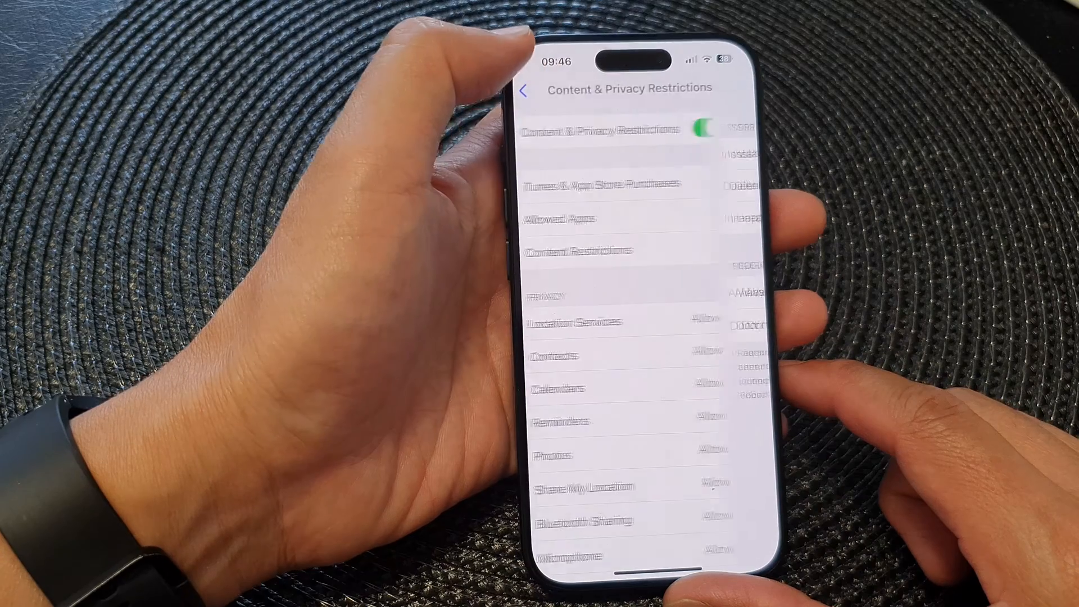
{"action": "left_click", "coordinate": [527, 90]}
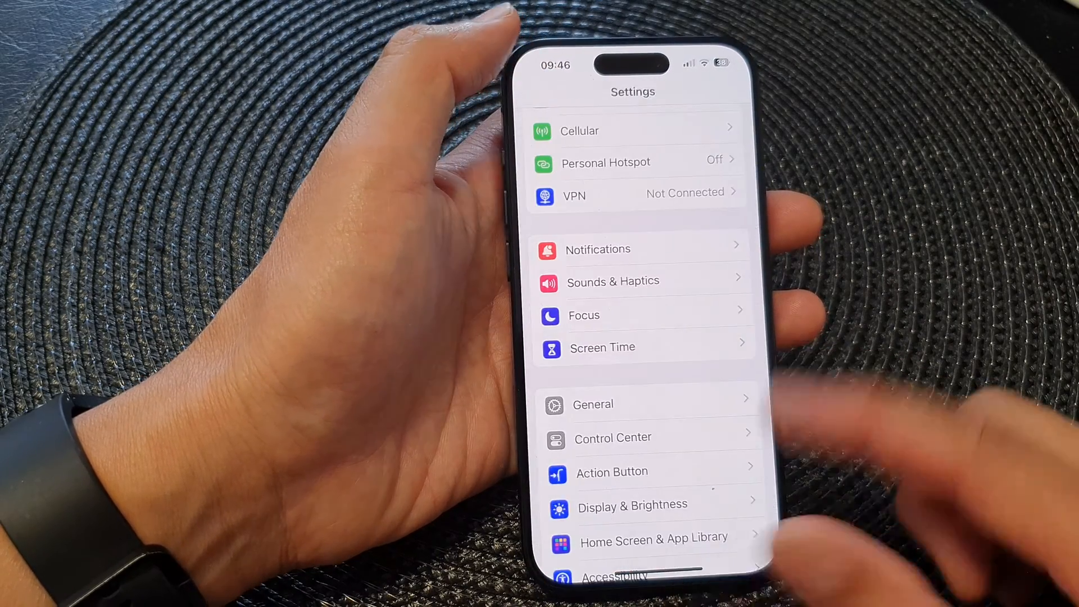